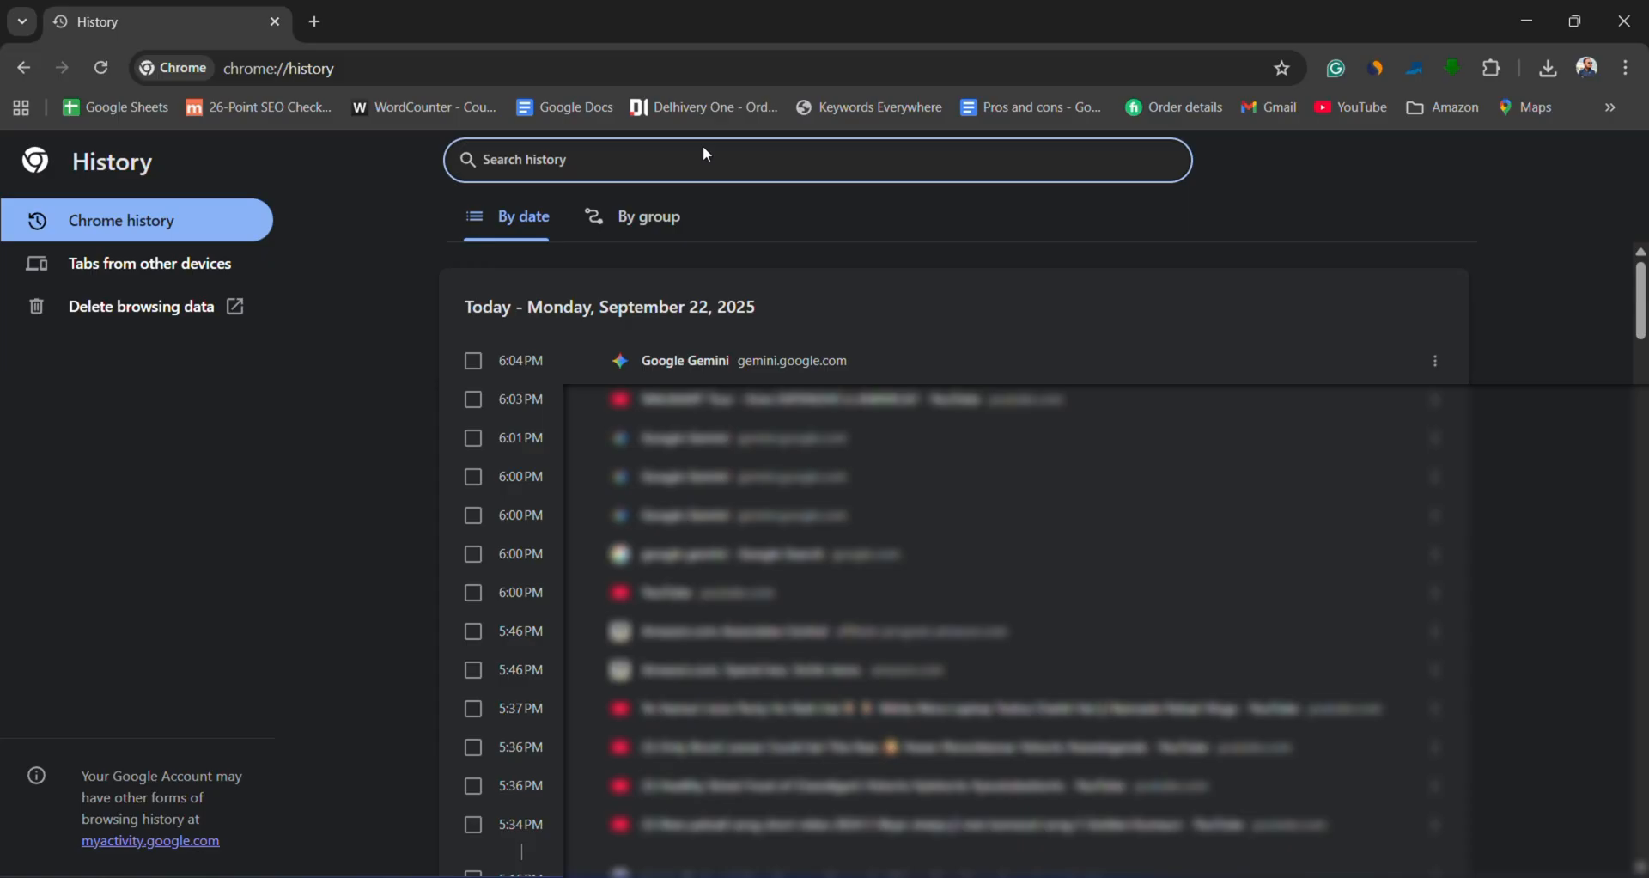
Step: Search Chrome history for 'gemini' and tick the latest Google Gemini visit
{"action": "left_click", "coordinate": [699, 161]}
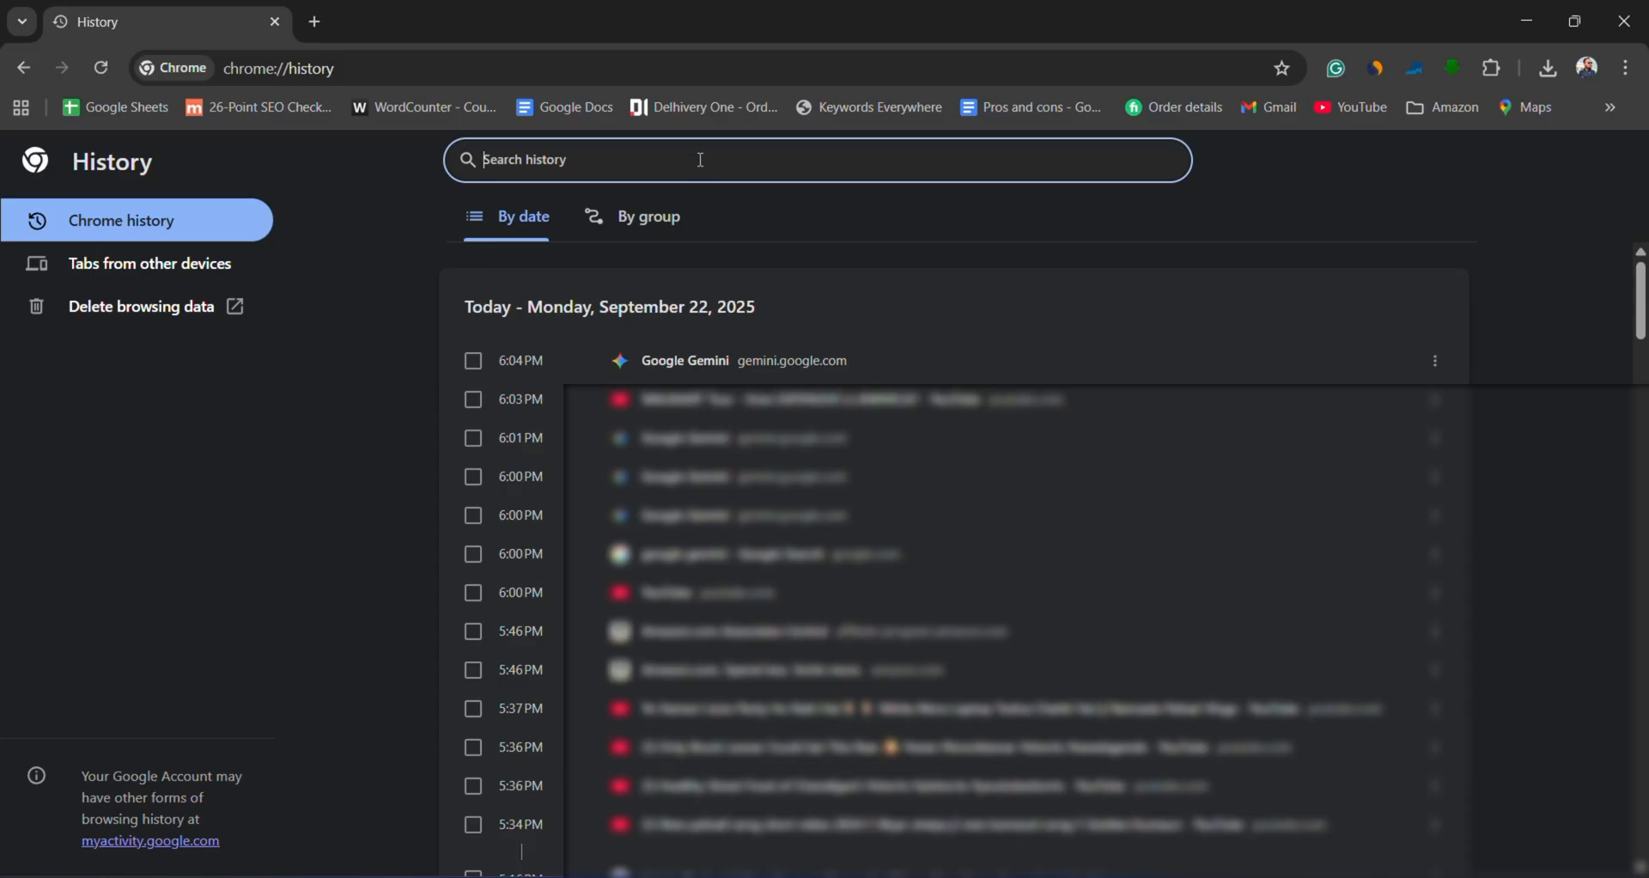
{"action": "type", "text": "gemini"}
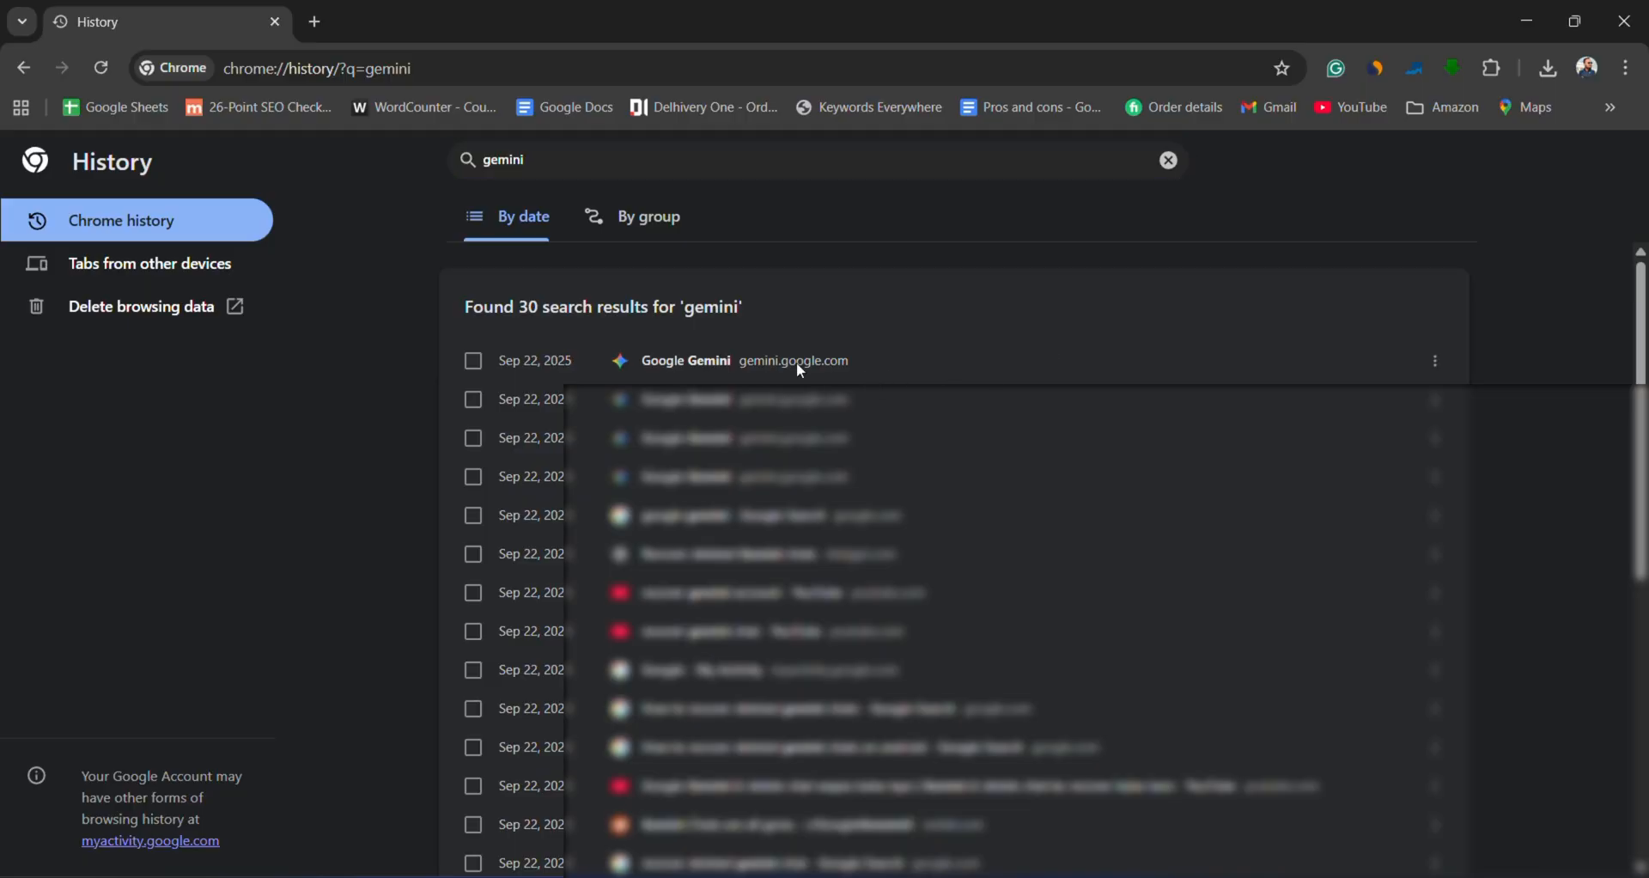
{"action": "left_click", "coordinate": [473, 360]}
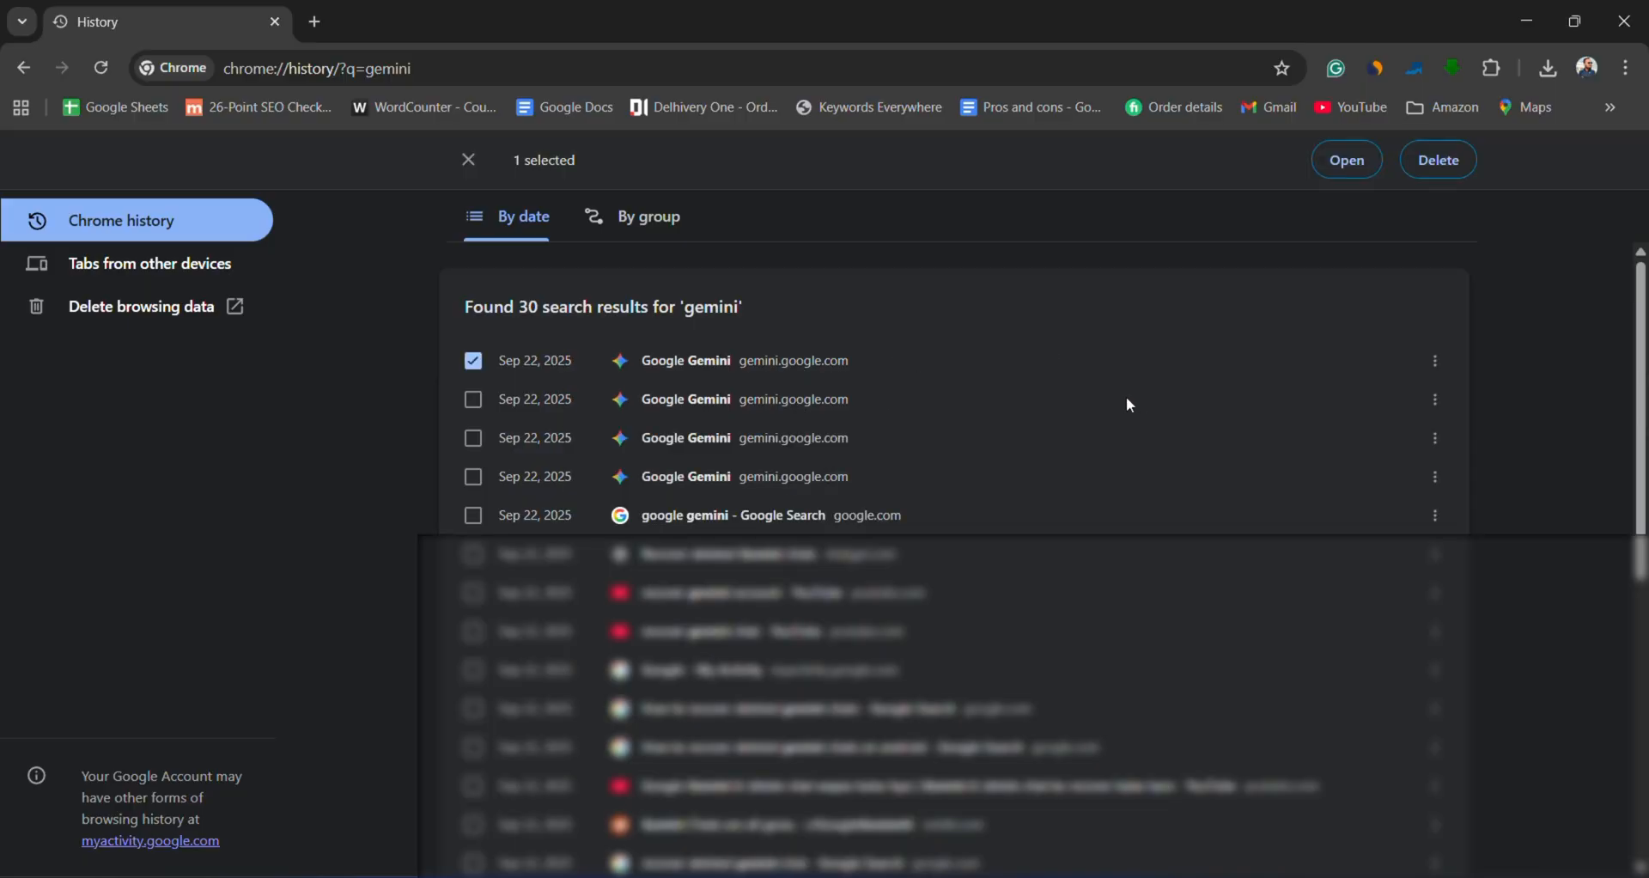
{"action": "left_click", "coordinate": [1346, 160]}
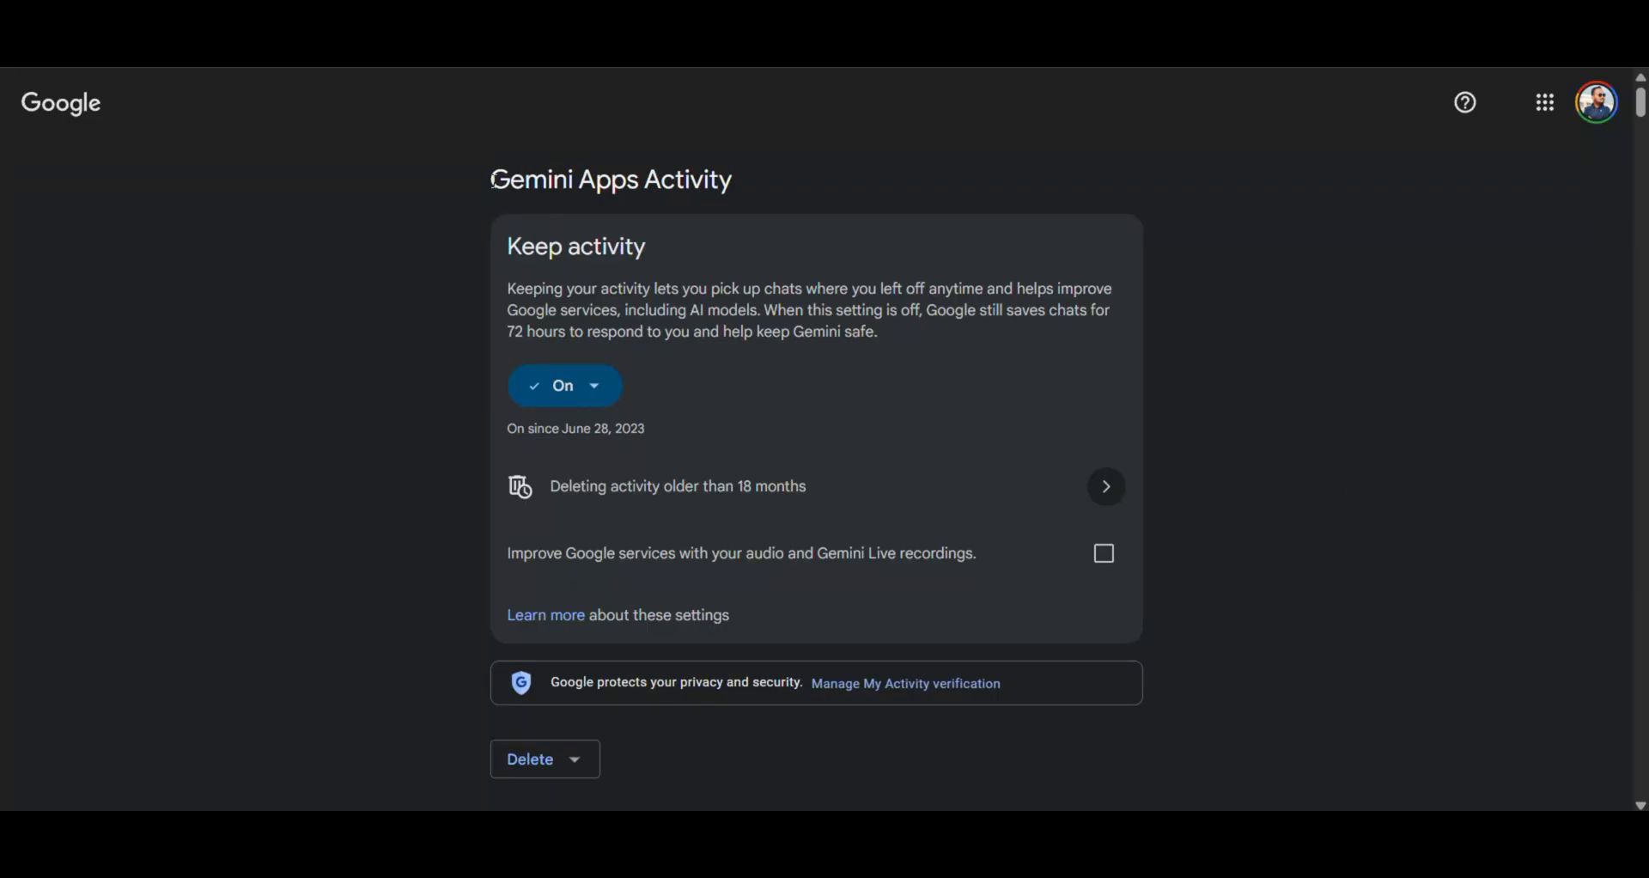
{"action": "mouse_move", "coordinate": [816, 195]}
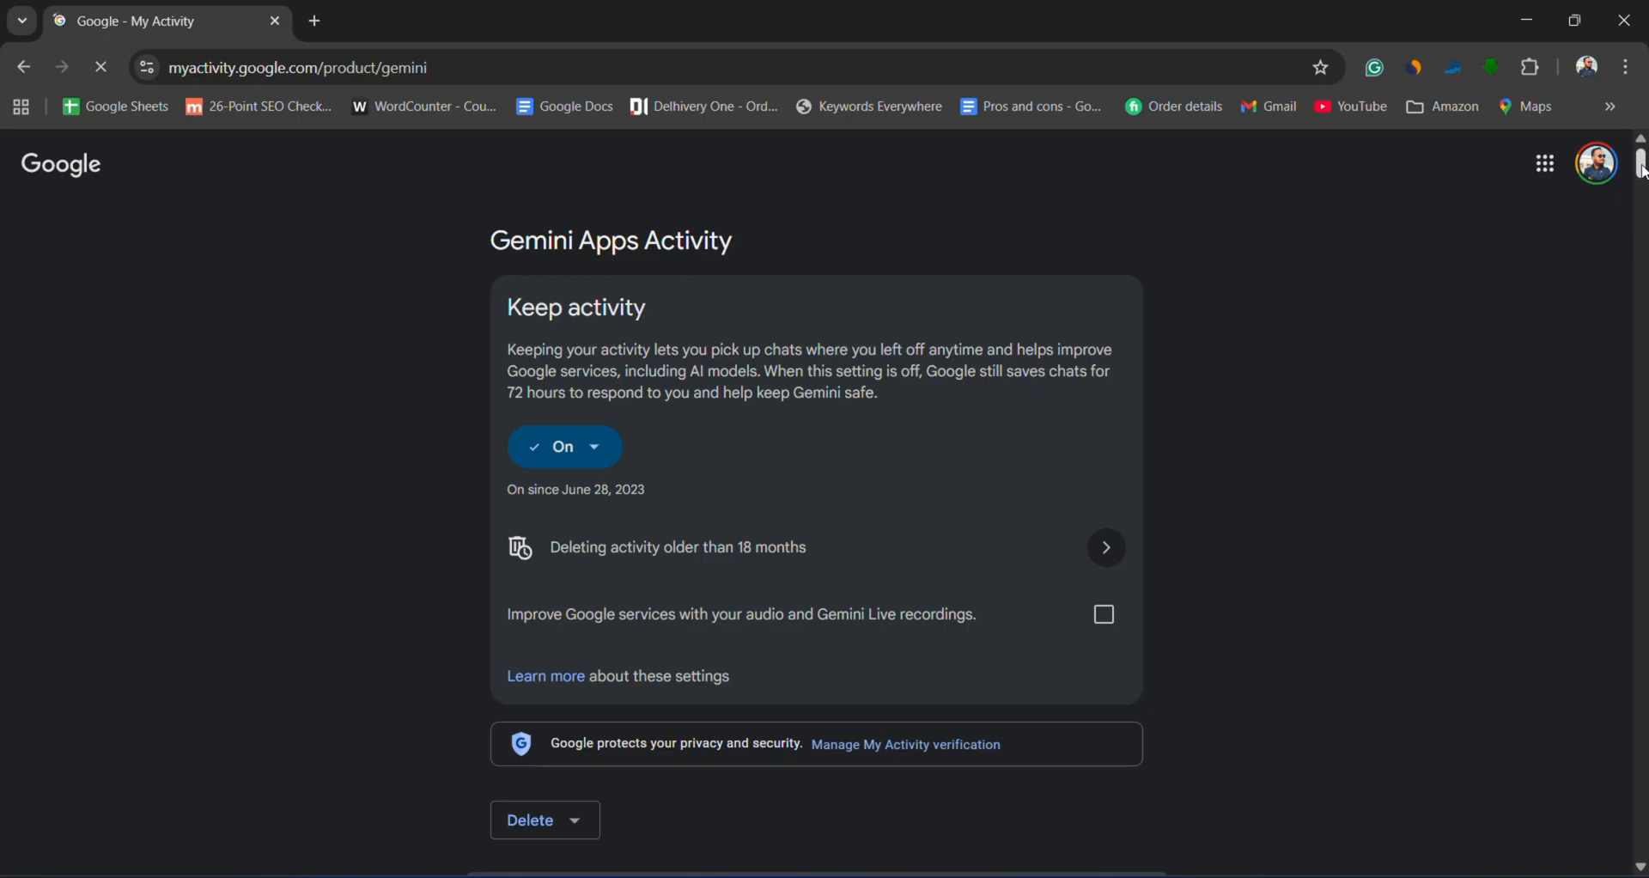
Step: View details of the 'Prompted is it todays weather' entry in Gemini Apps Activity
{"action": "scroll", "scroll_direction": "down", "scroll_amount": 3}
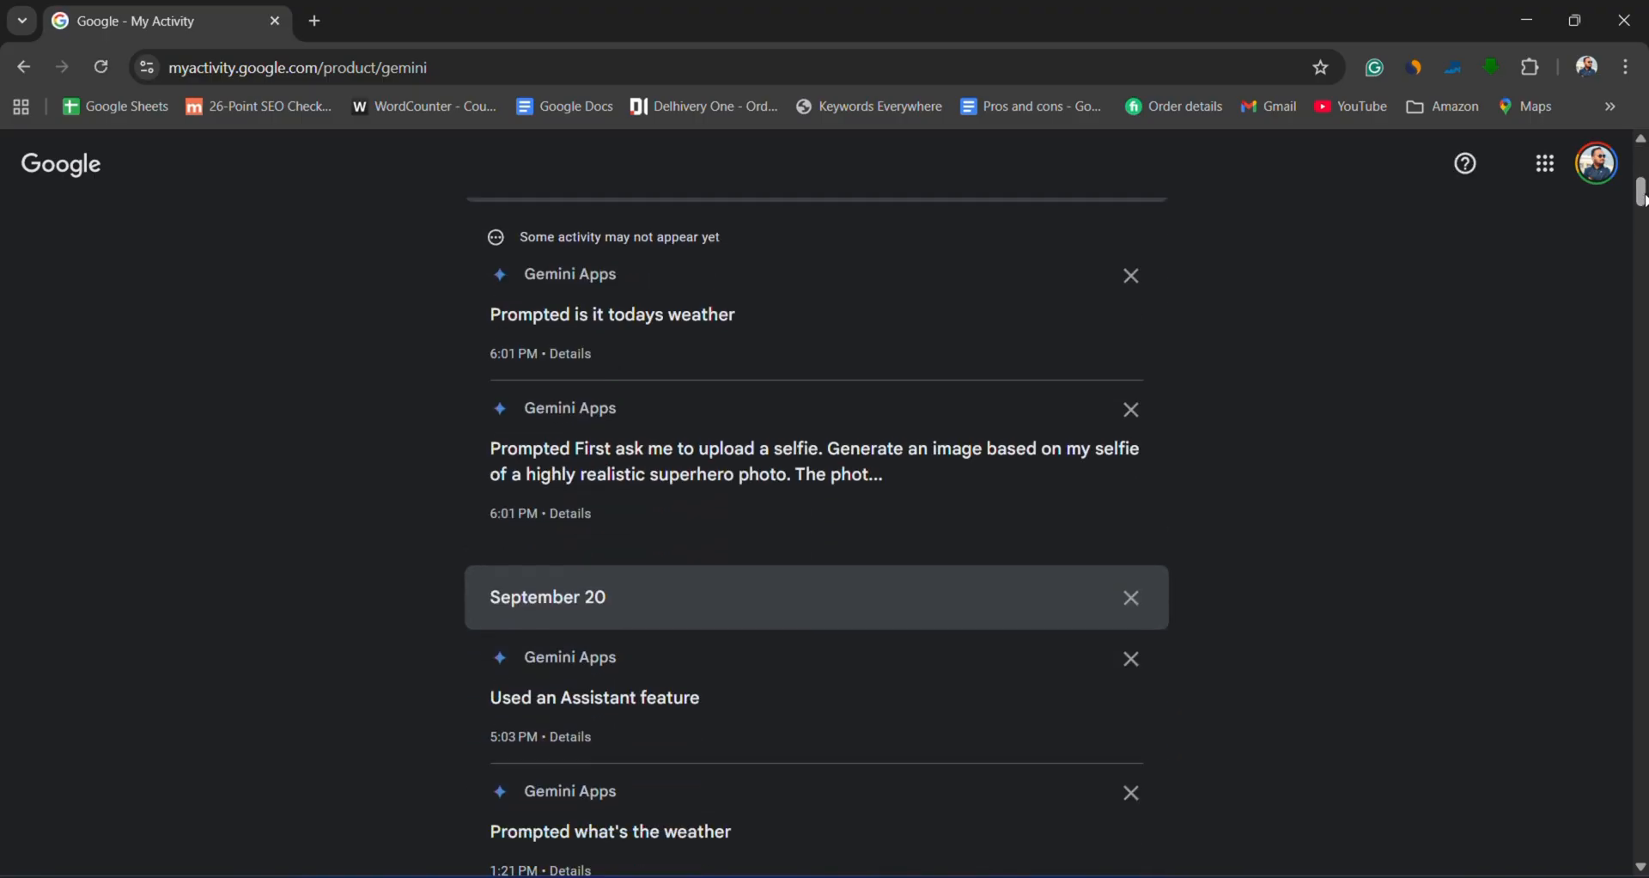
{"action": "left_click", "coordinate": [570, 353]}
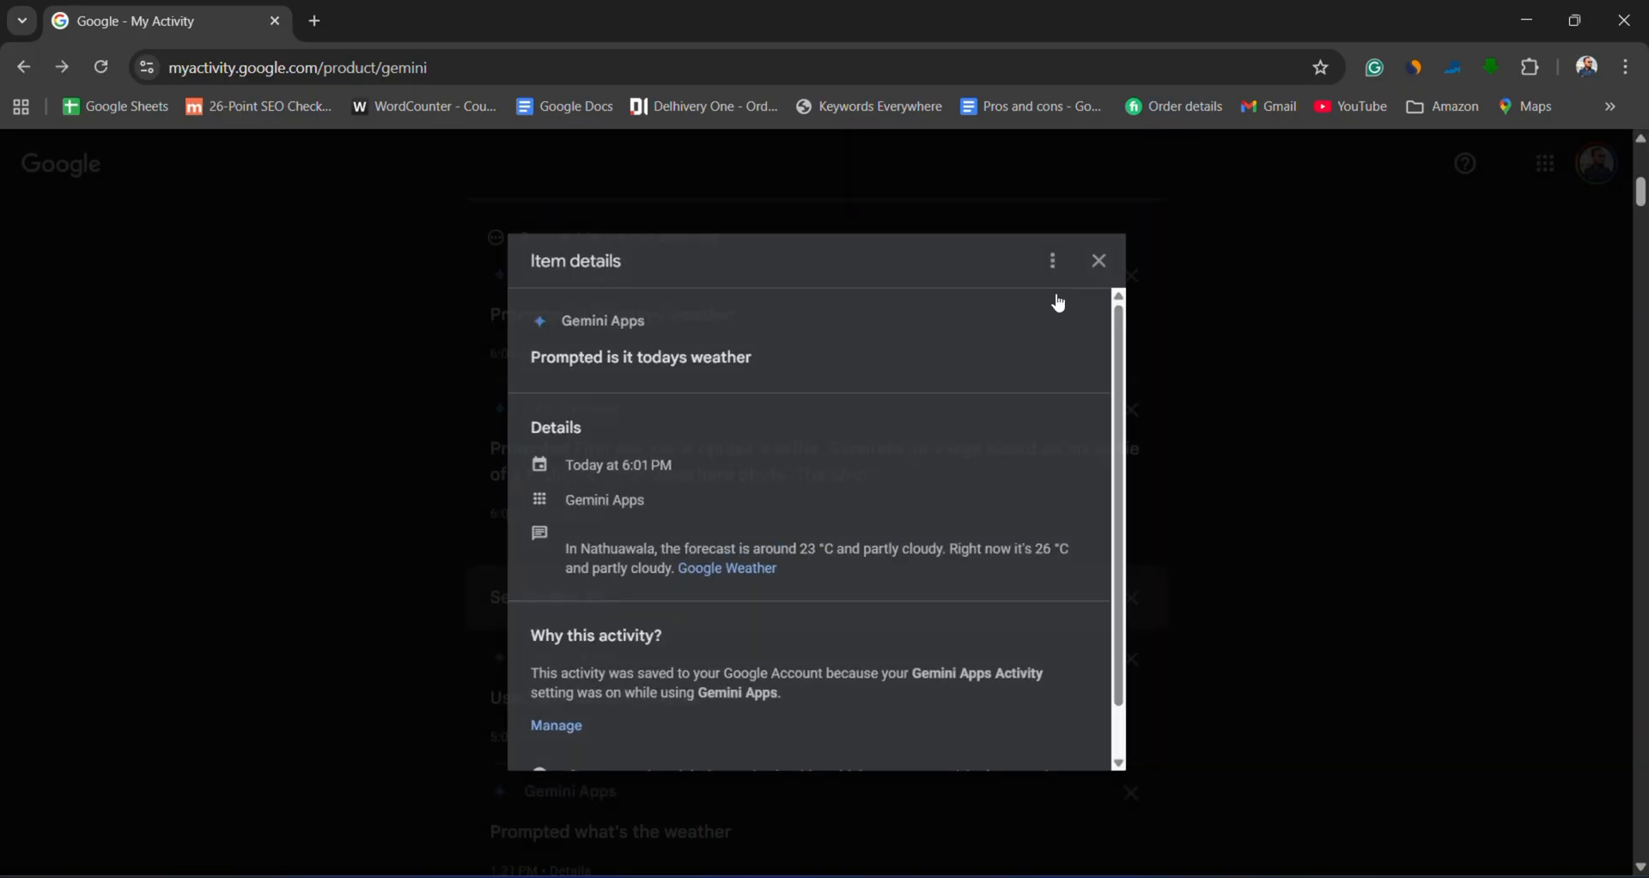
{"action": "left_click", "coordinate": [1098, 260]}
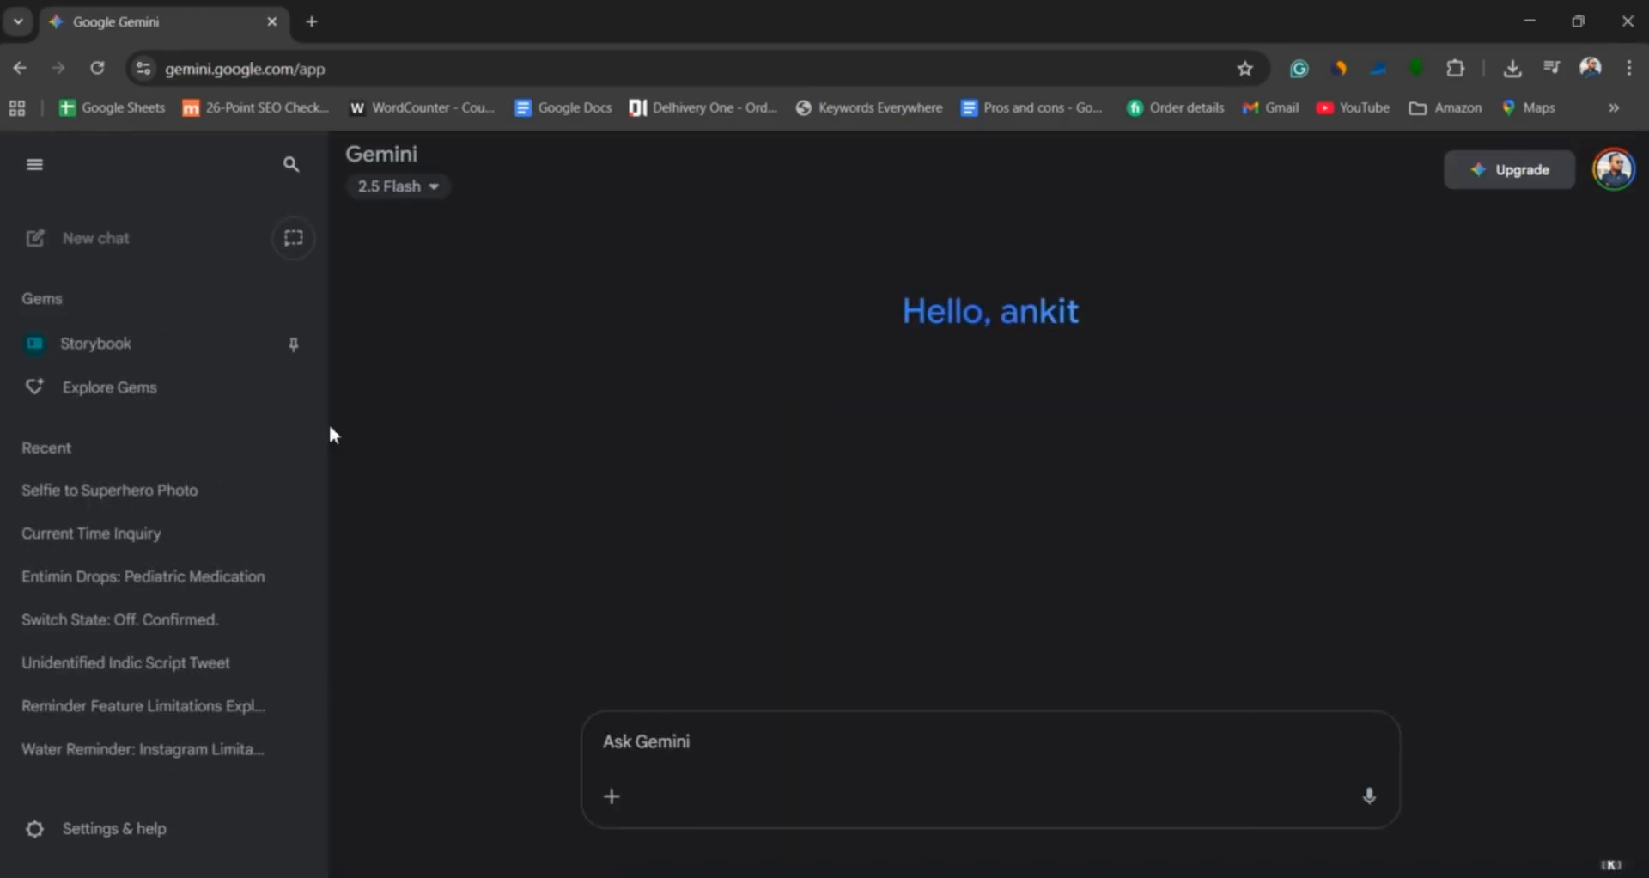
Step: Show the Gemini start page with its Recent chats sidebar
{"action": "left_click", "coordinate": [142, 576]}
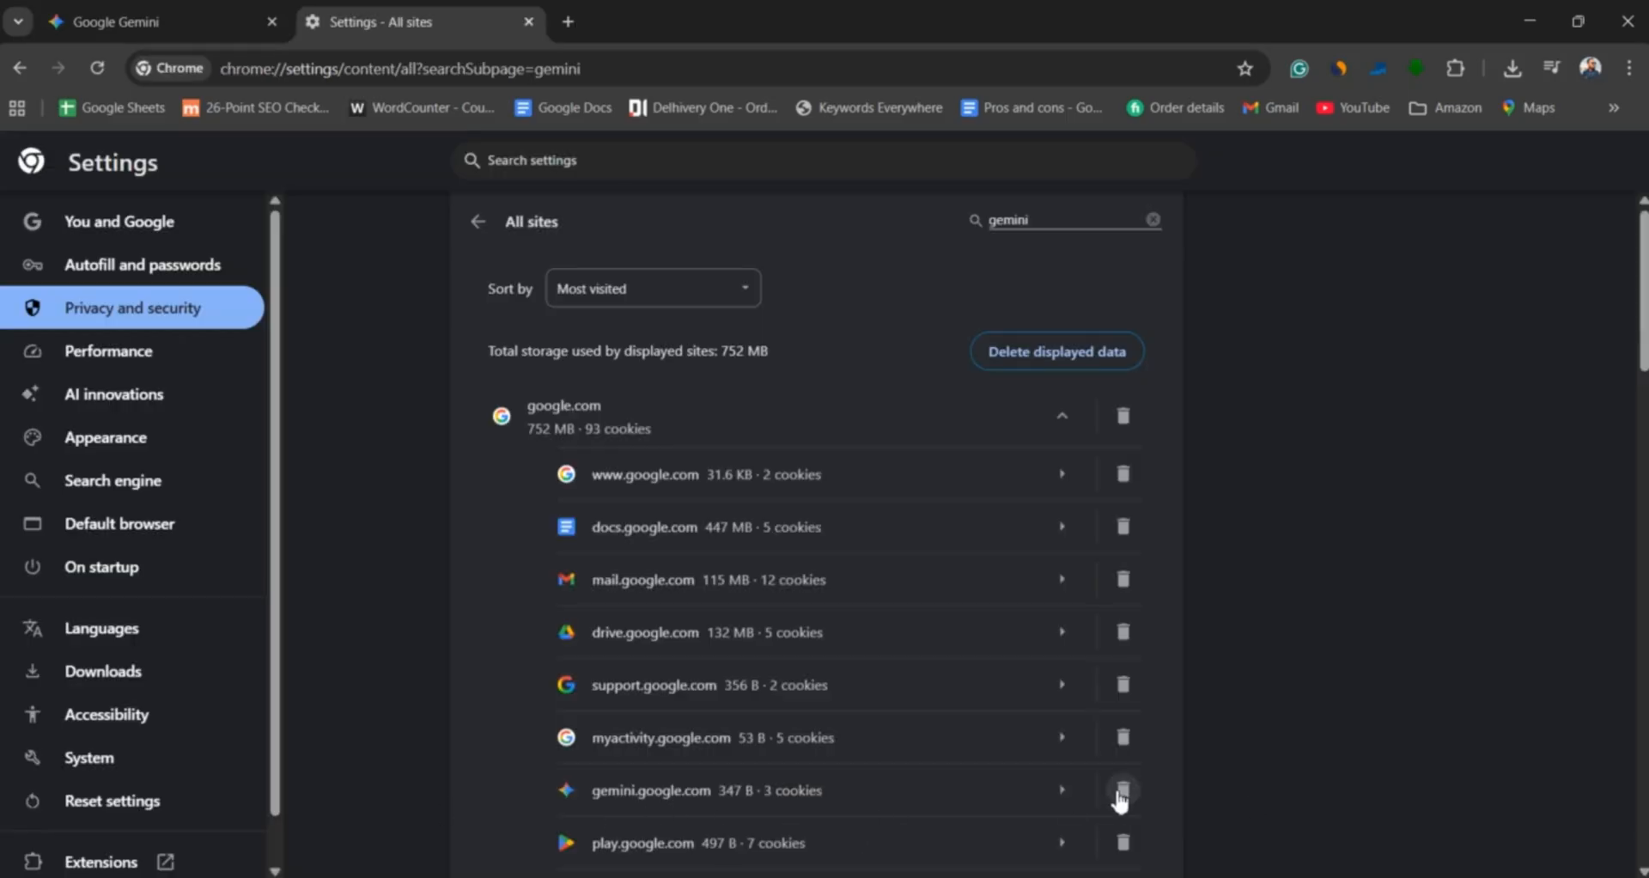
Step: Delete the stored data for gemini.google.com in All sites settings
{"action": "left_click", "coordinate": [1123, 790]}
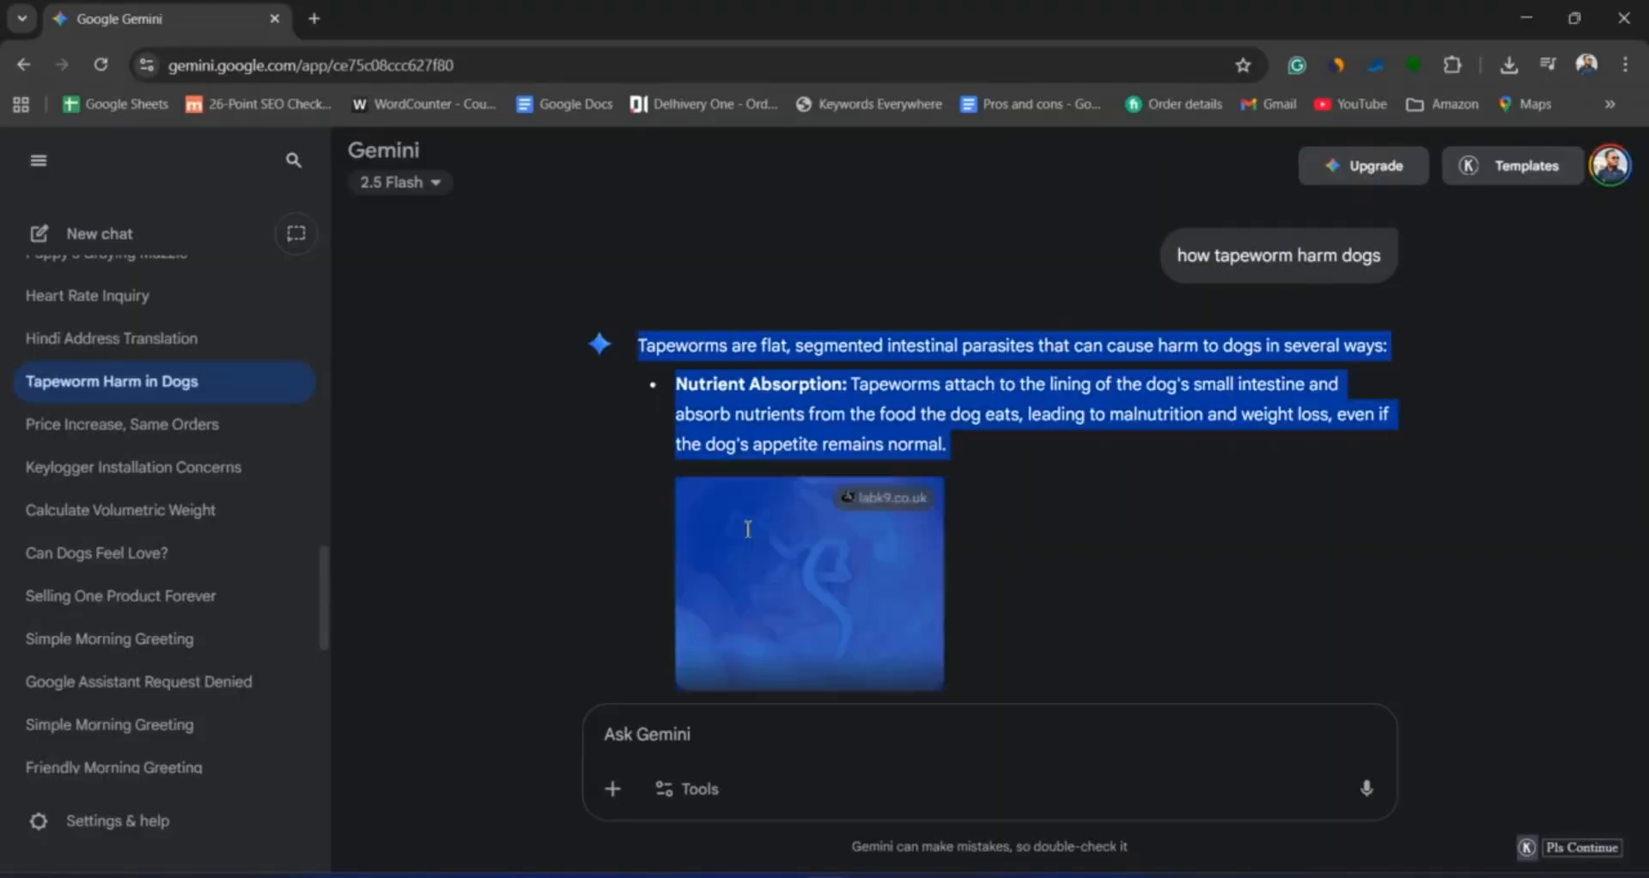
Step: Copy the Tapeworm Harm in Dogs answer via the right-click menu
{"action": "right_click", "coordinate": [877, 450]}
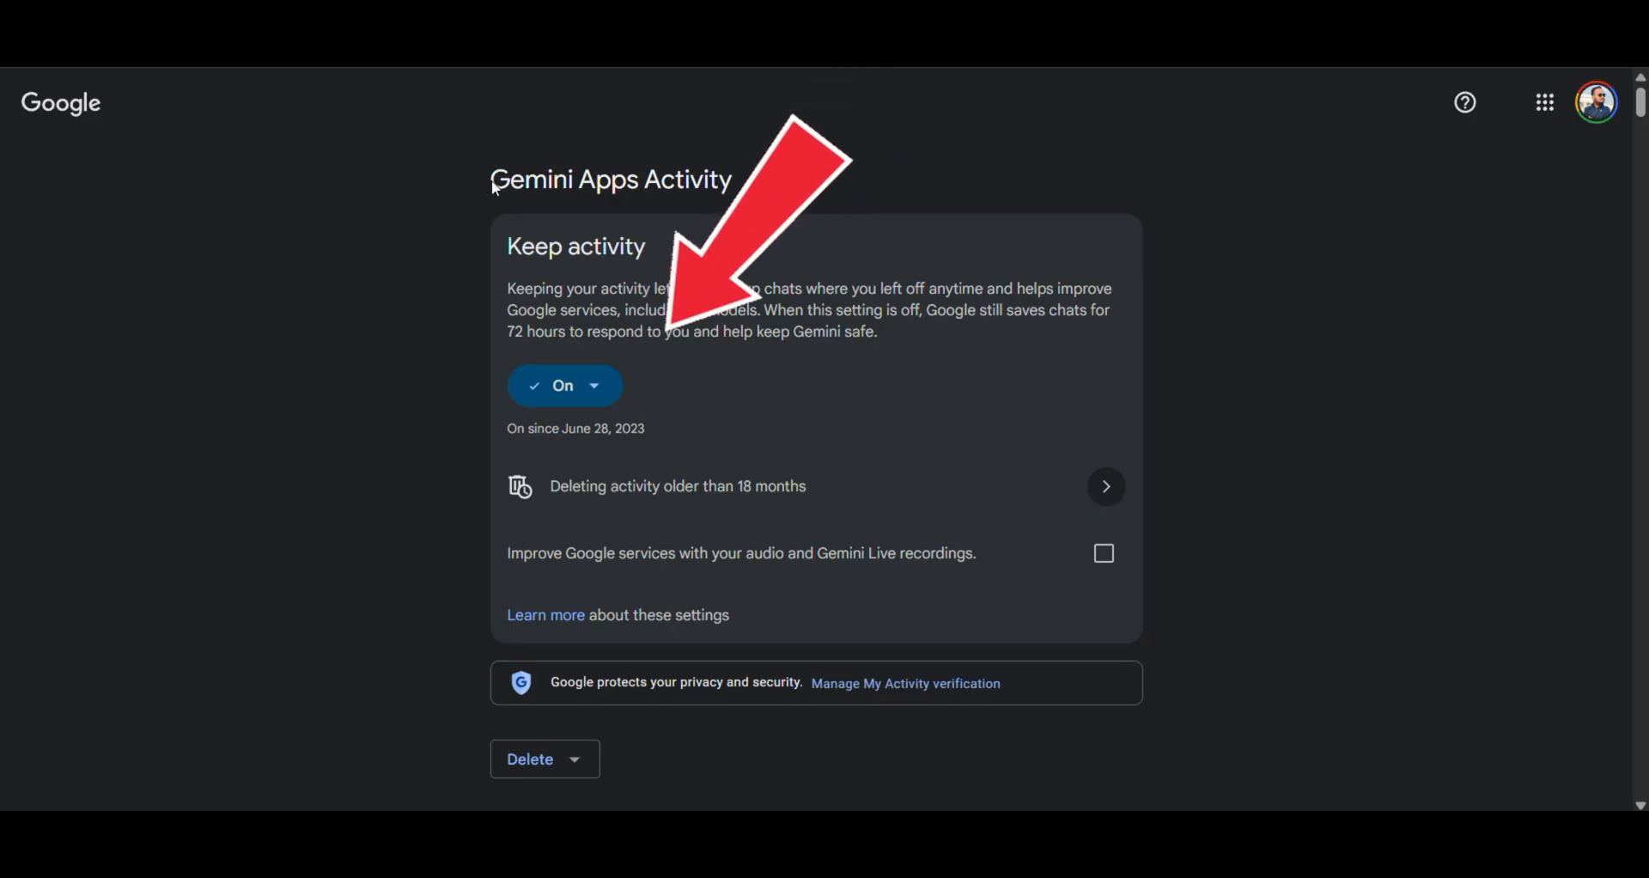
Step: Confirm Keep activity is On in the Gemini Apps Activity settings
{"action": "triple_click", "coordinate": [610, 179]}
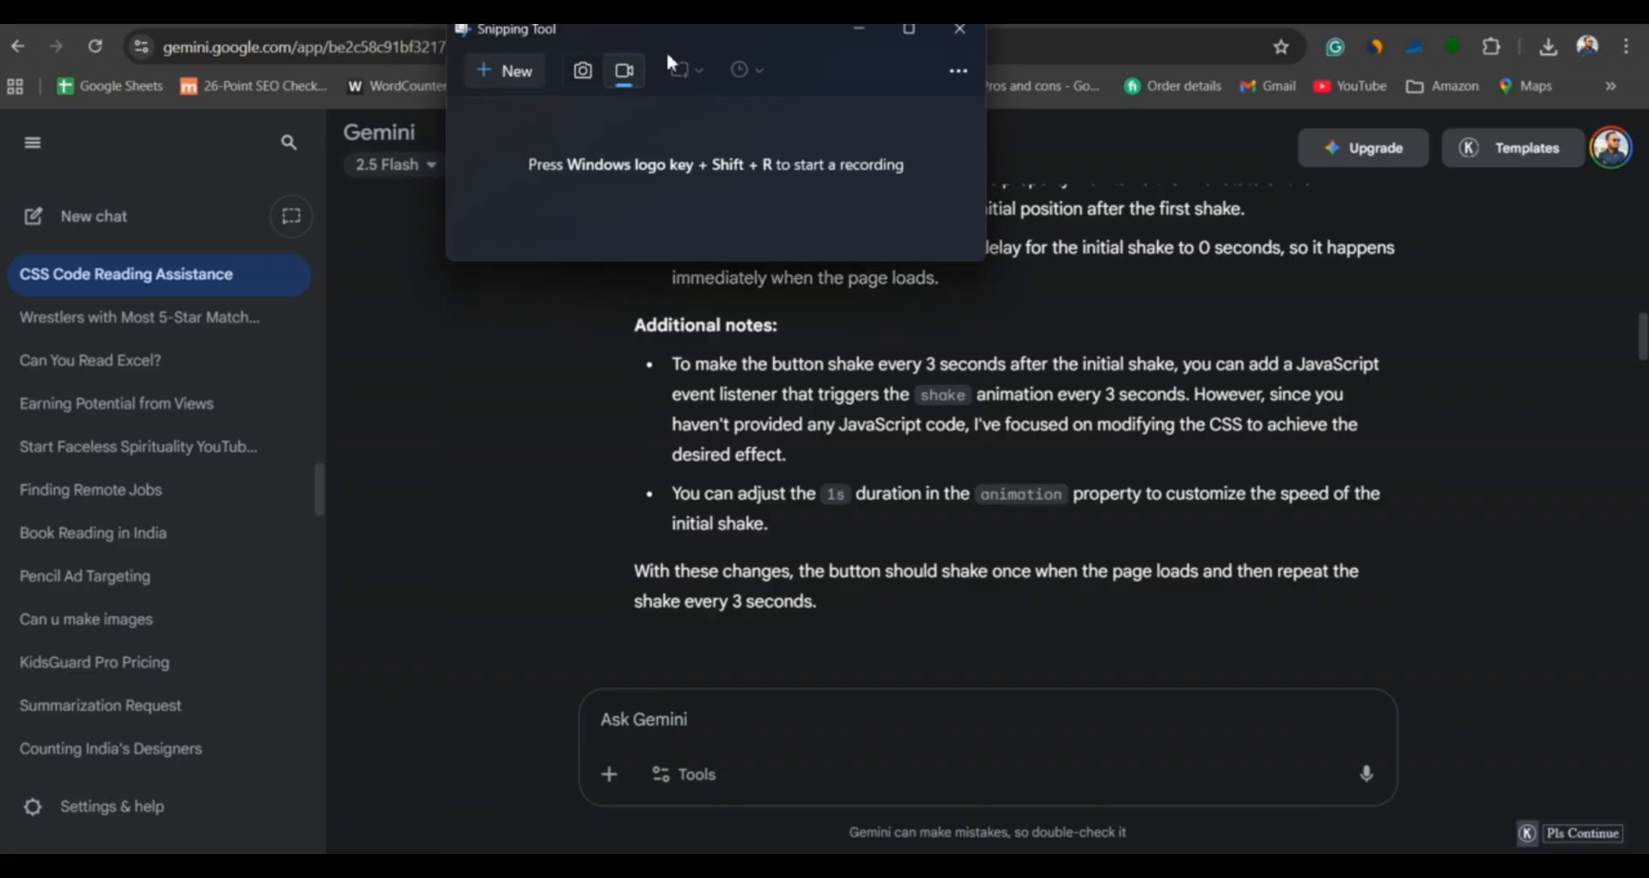
Step: Show the CSS Code Reading Assistance chat's button-shake notes
{"action": "left_click", "coordinate": [956, 28]}
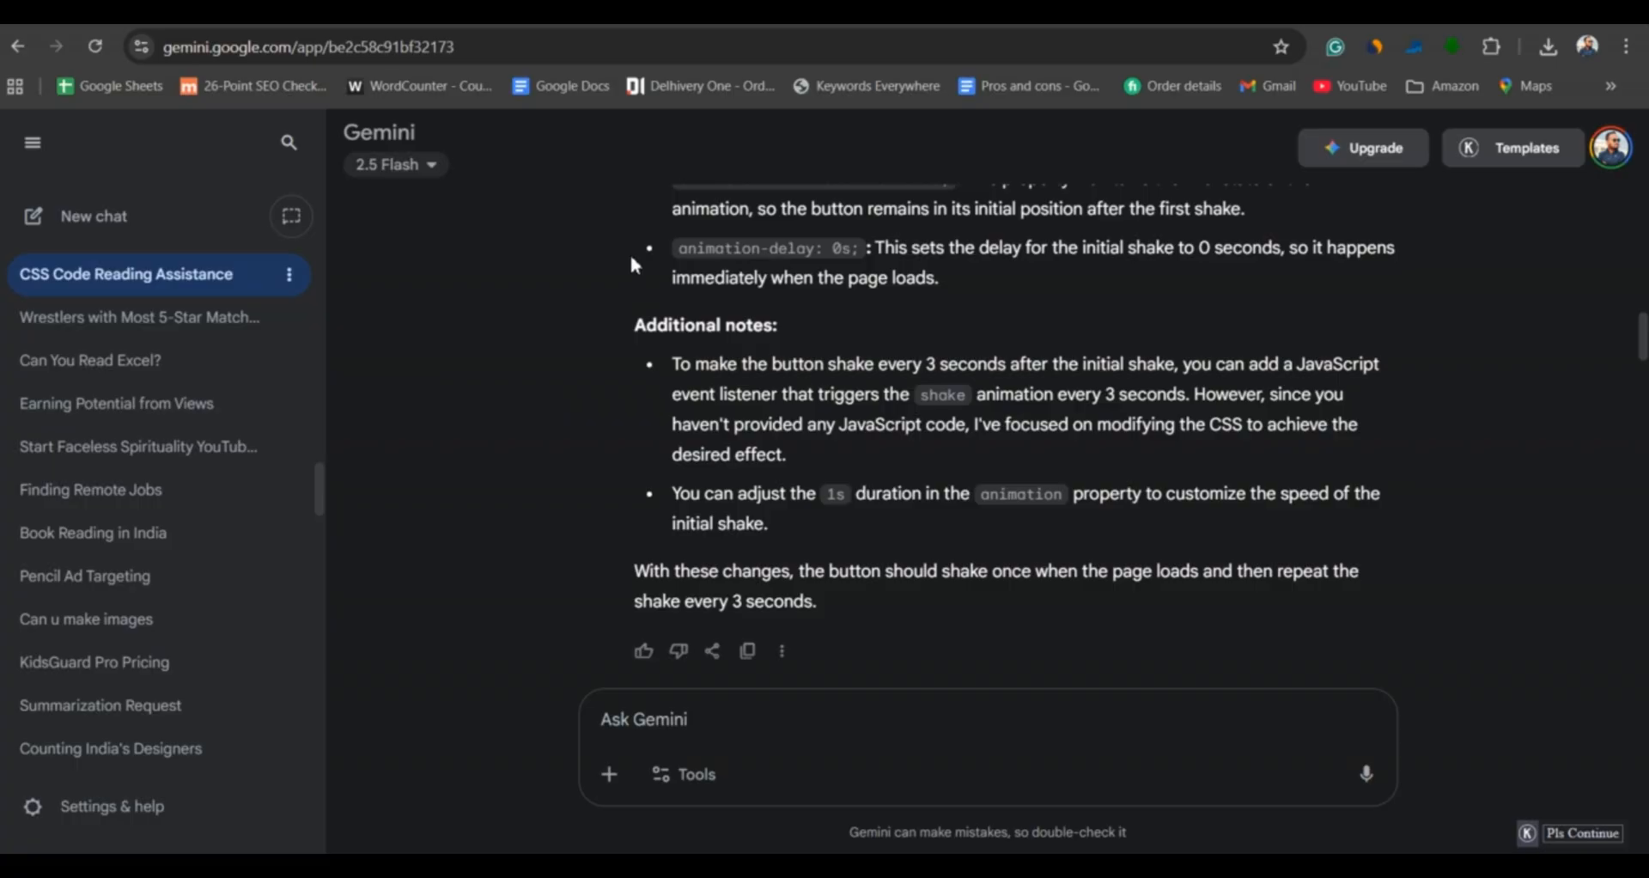